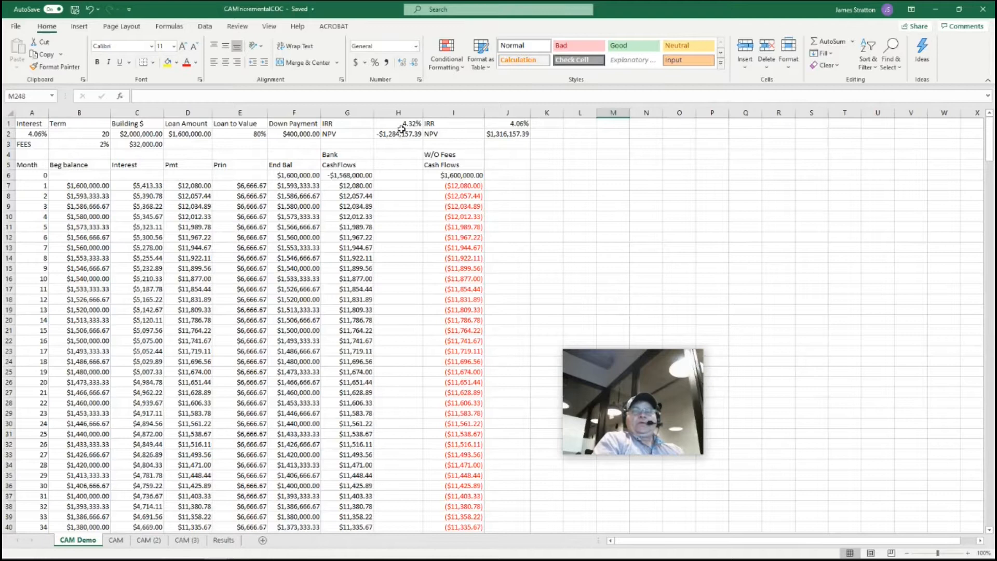
mouse_move(356, 138)
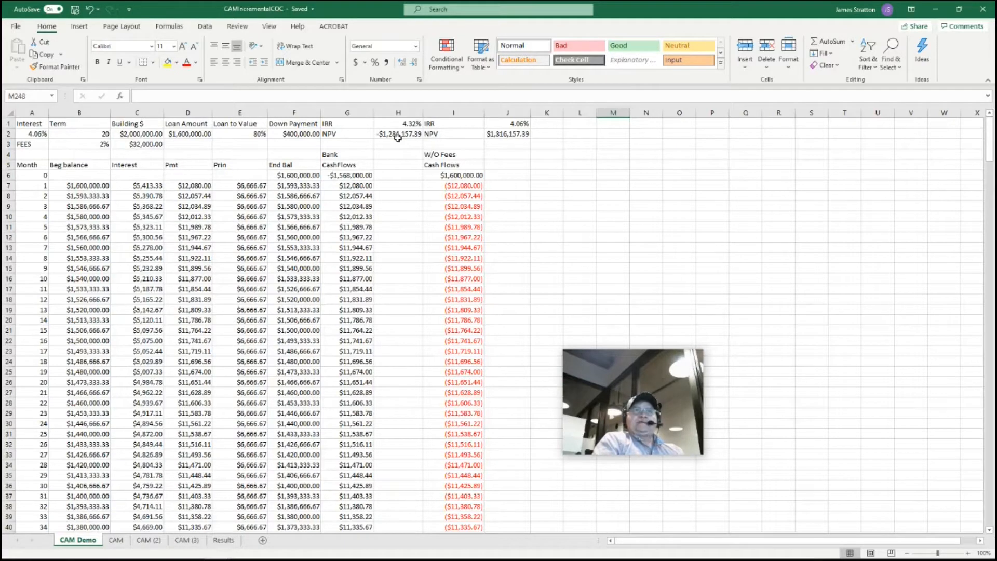
mouse_move(518, 135)
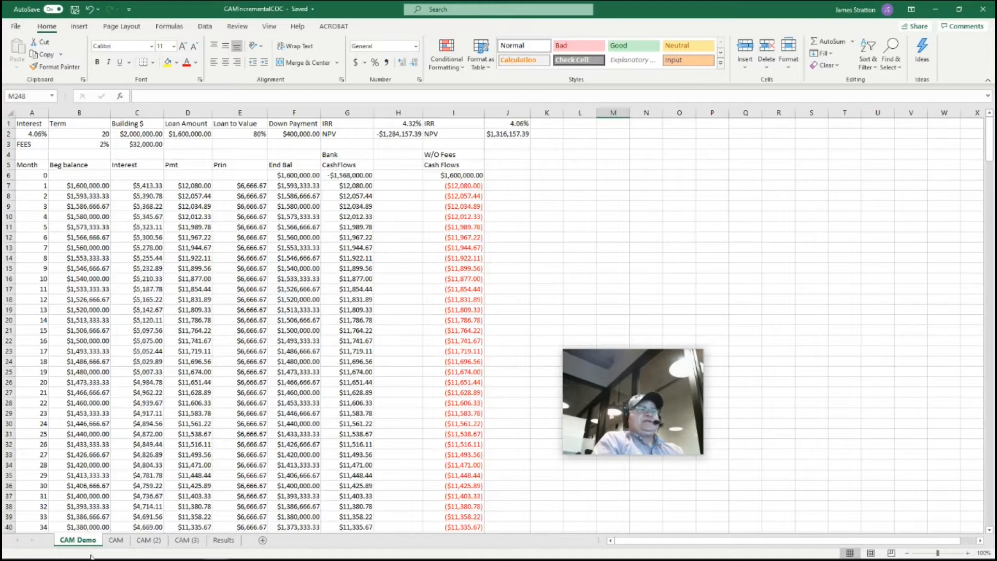
Step: Open the CAM sheet showing the 30-year, no-fee scenario
click(116, 540)
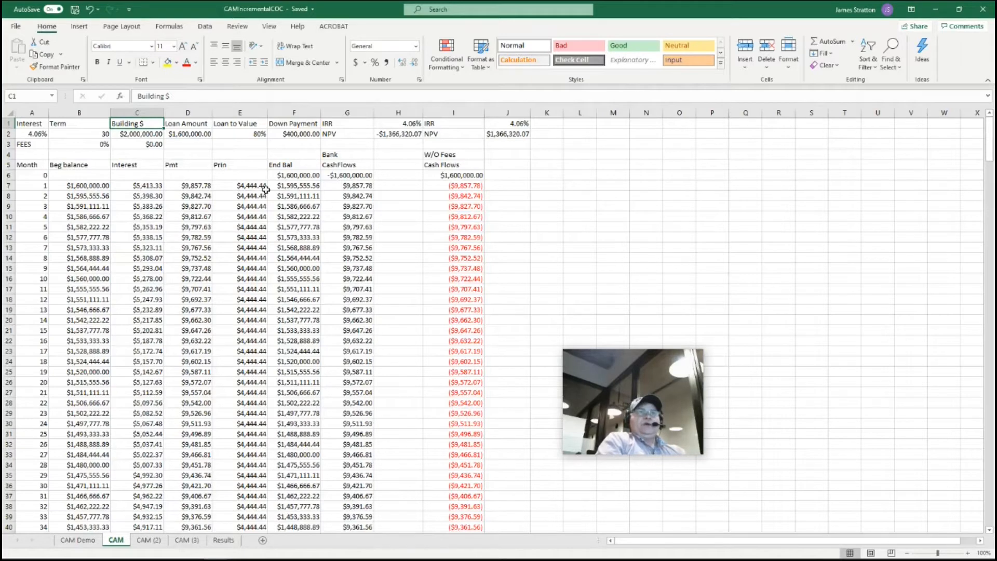
mouse_move(194, 289)
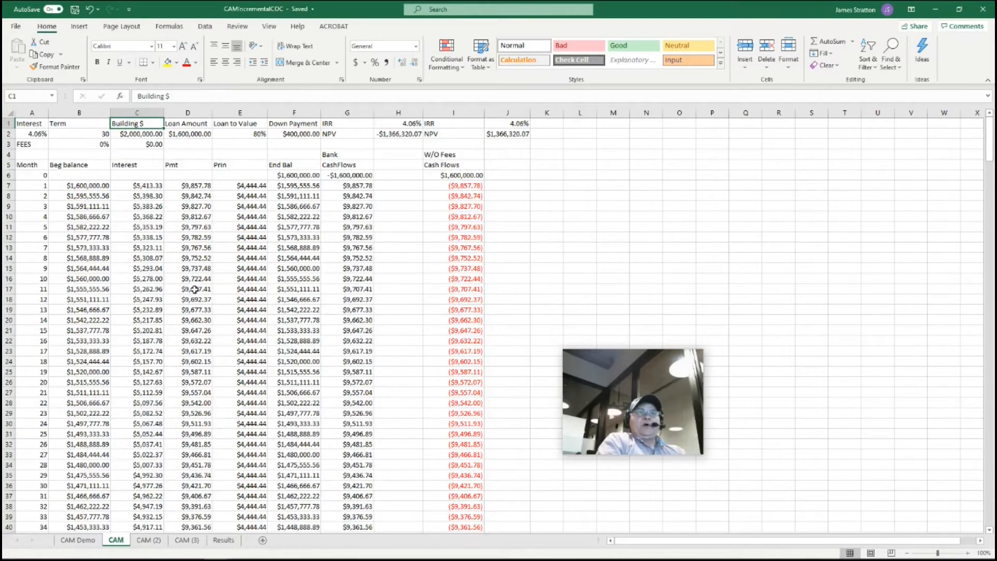
mouse_move(253, 187)
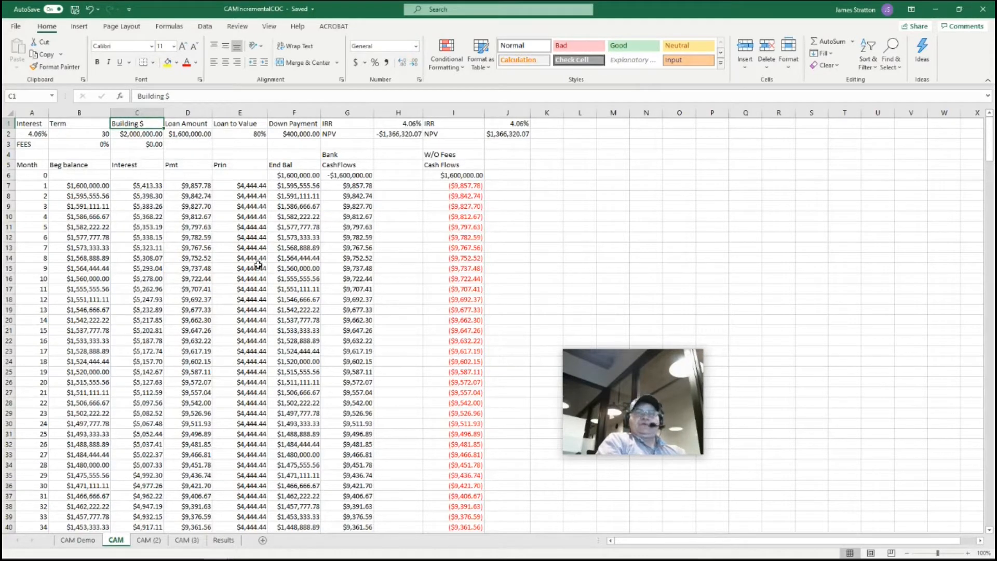
mouse_move(222, 220)
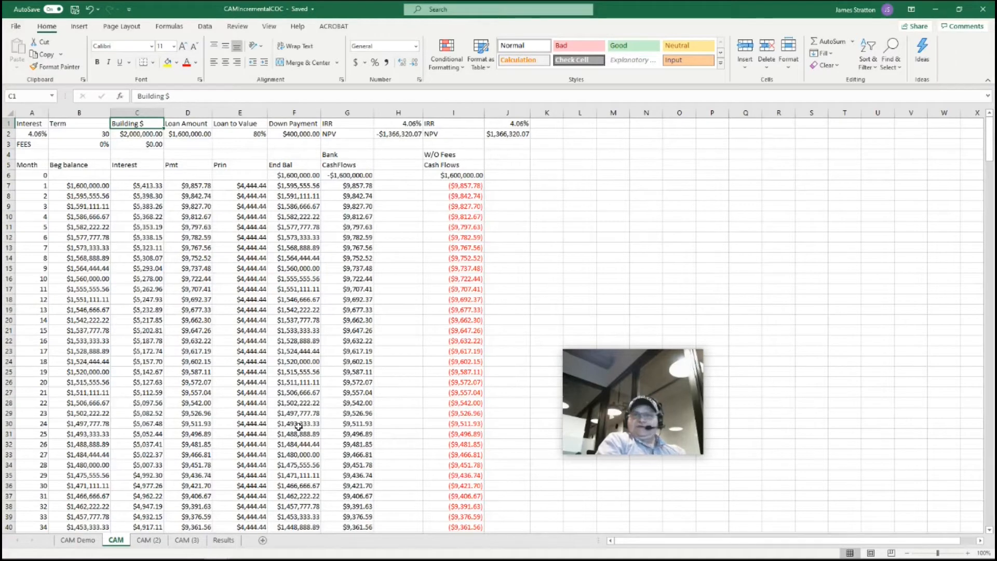
mouse_move(255, 198)
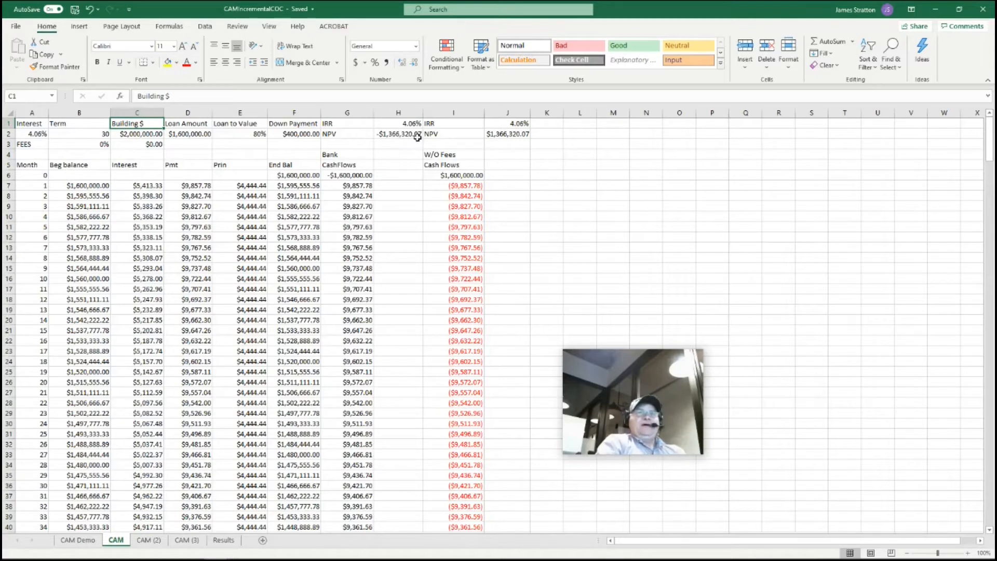
Step: Open the CAM (2) sheet with the 2% fee scenario
click(148, 540)
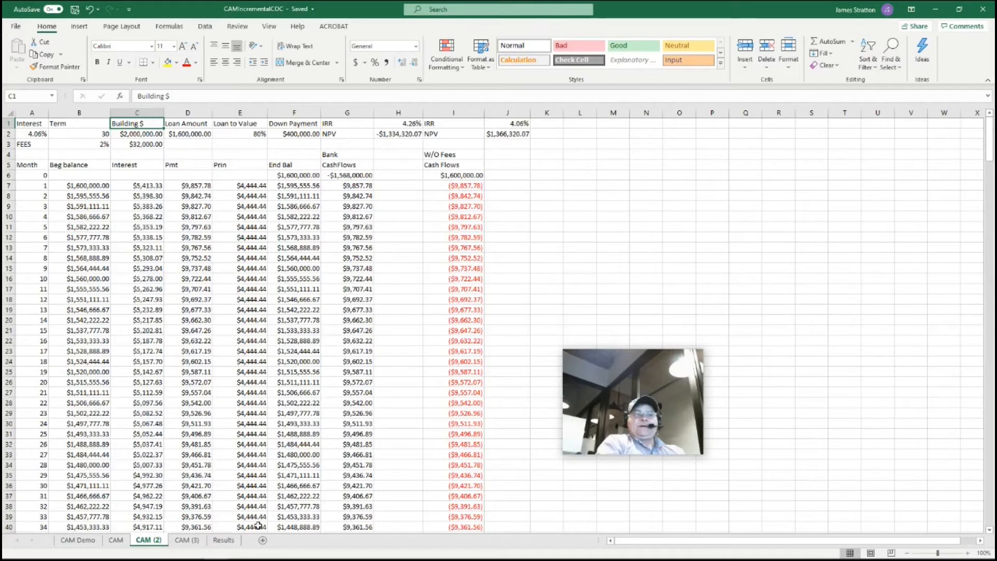
Step: Open the CAM (3) sheet modelling a 3.00% interest rate
click(186, 540)
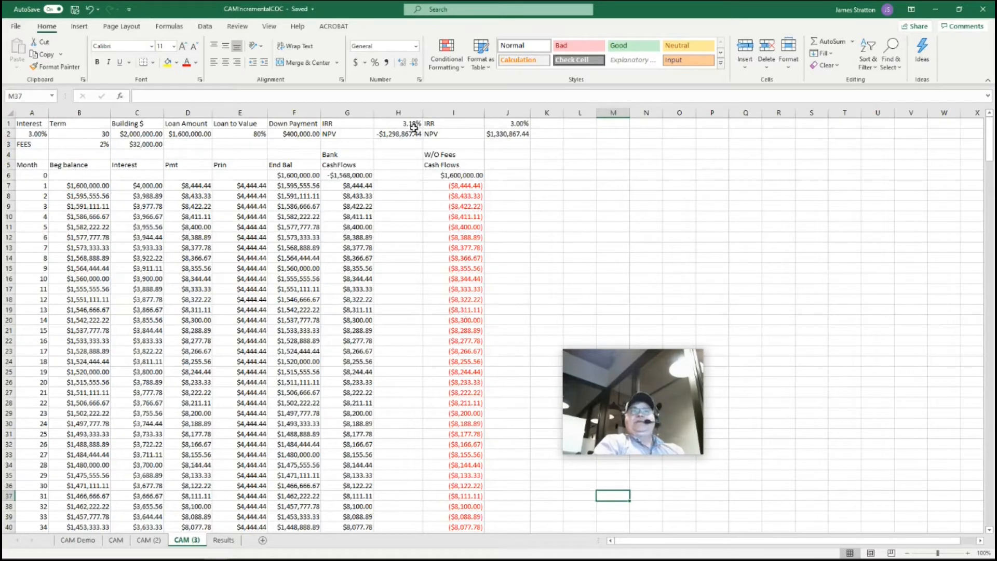
mouse_move(145, 165)
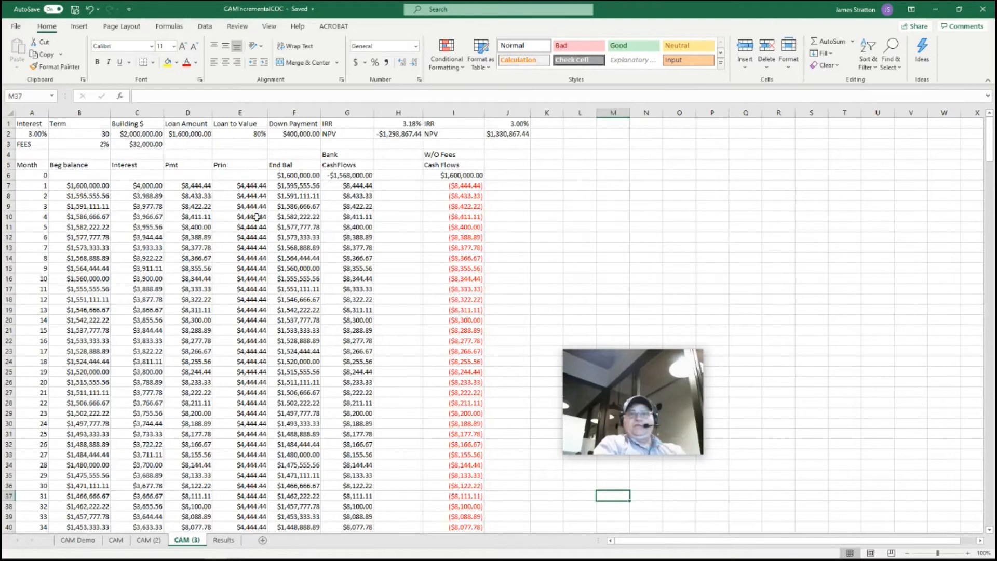
Step: Open the Results sheet comparing bank and no-fee IRR and NPV
click(223, 540)
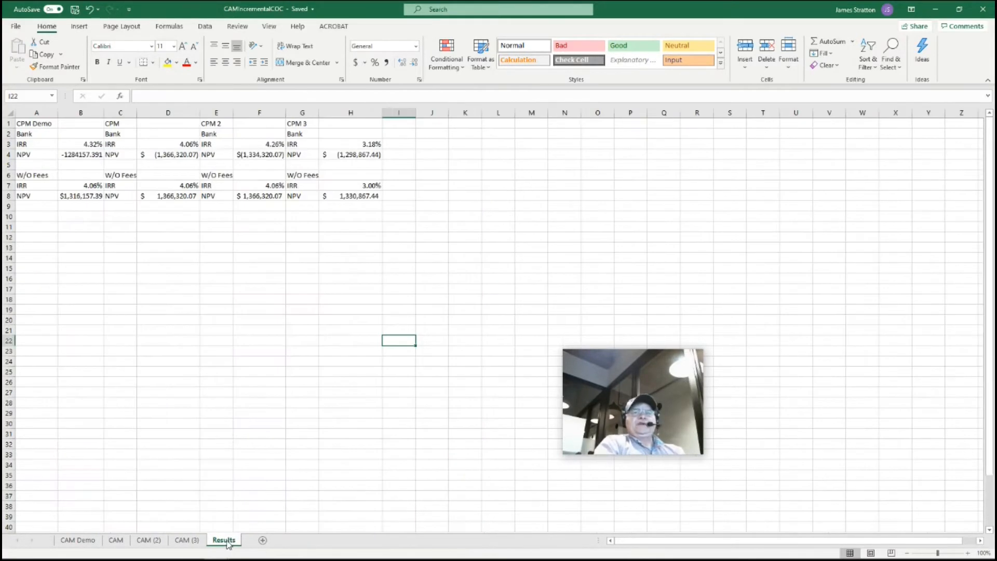
mouse_move(223, 269)
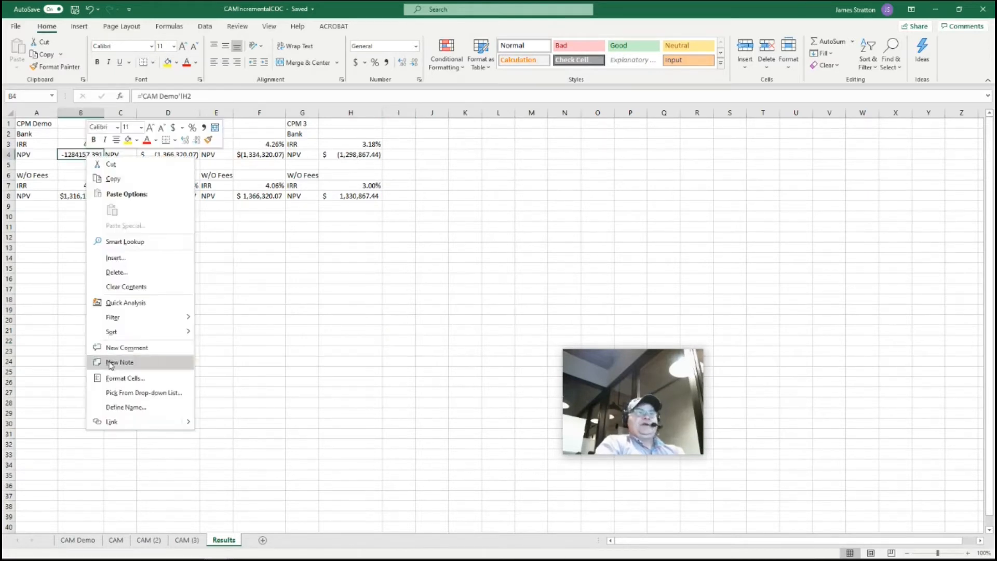
Step: Format cell B4 as Currency so it reads -$1,284,157.39
click(140, 311)
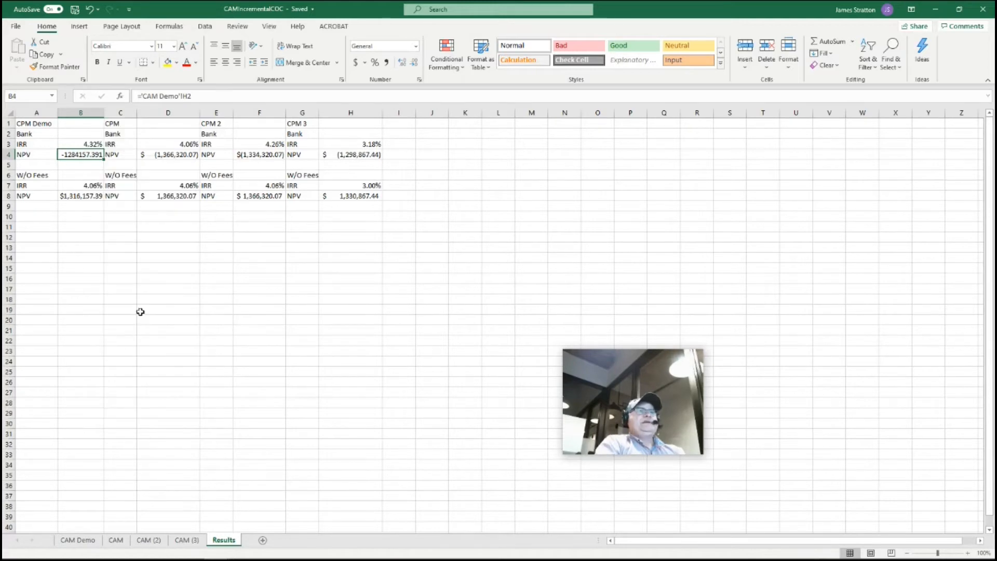
key(ctrl+1)
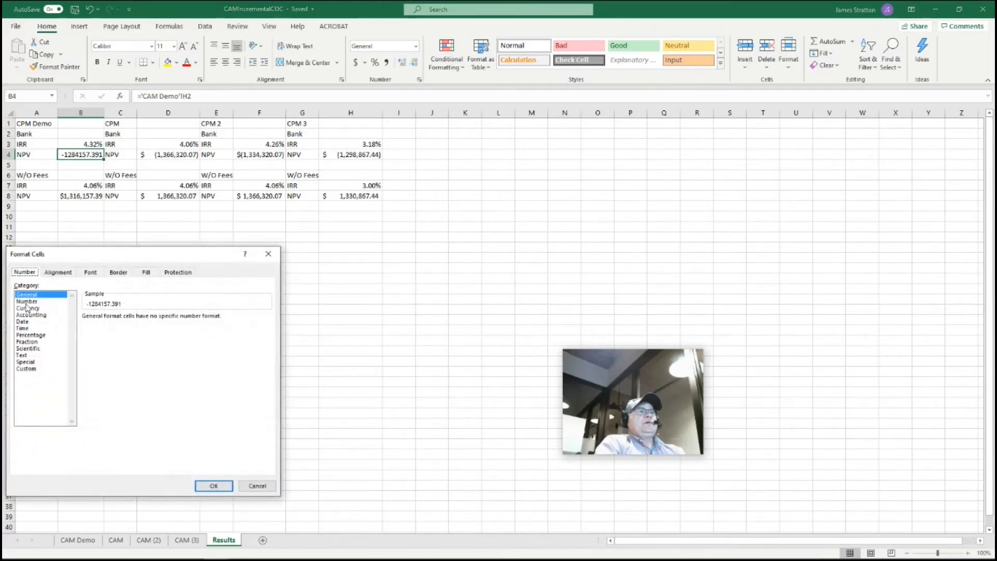
click(212, 485)
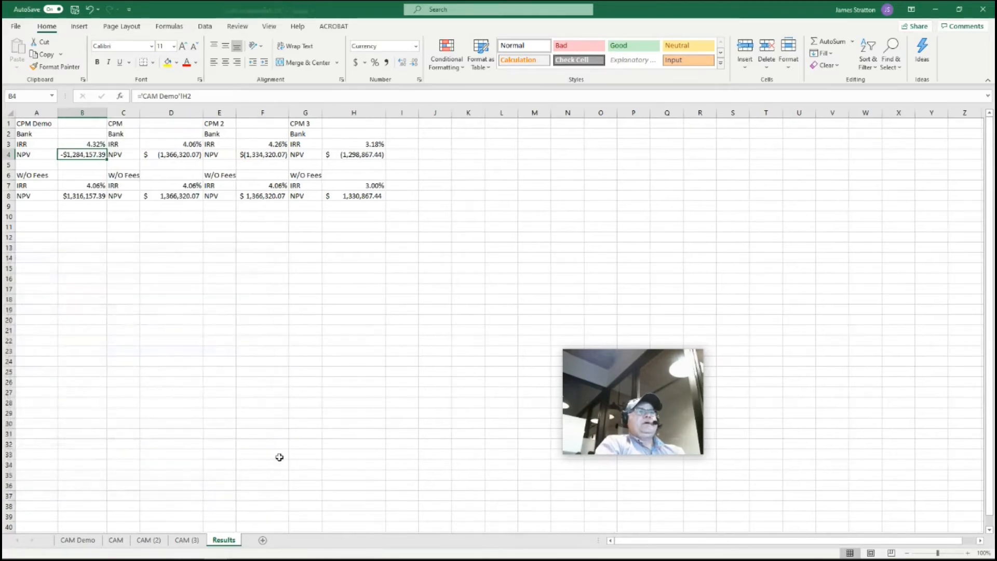